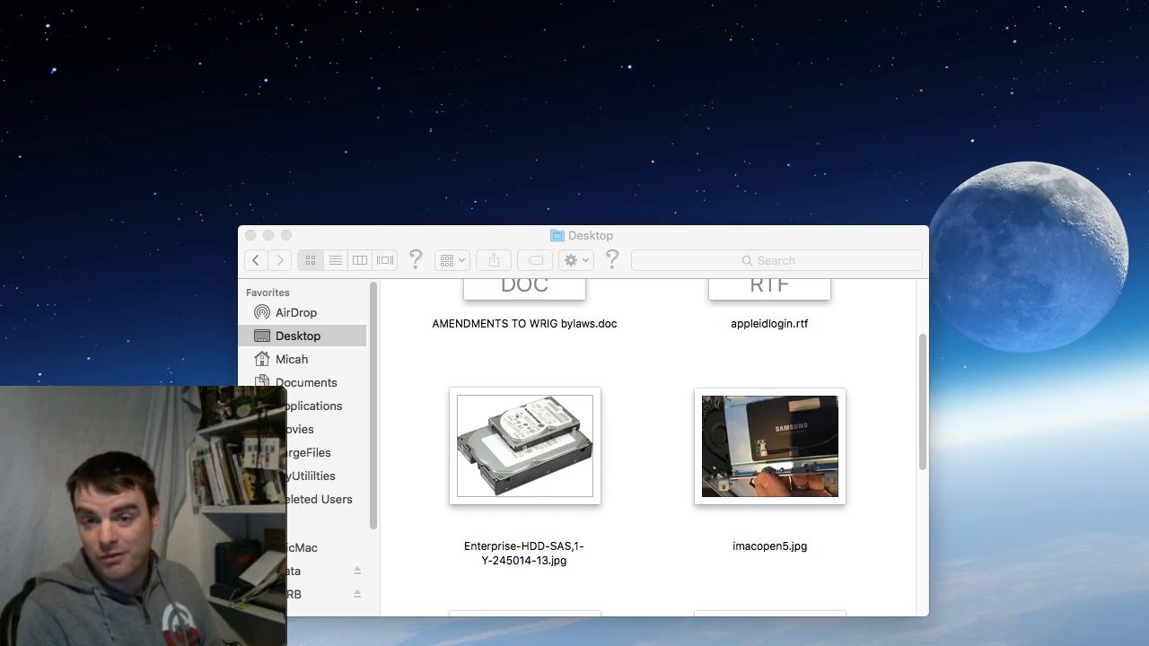
Step: View the imacopen5.jpg image from the Desktop folder in Finder
left_click(769, 445)
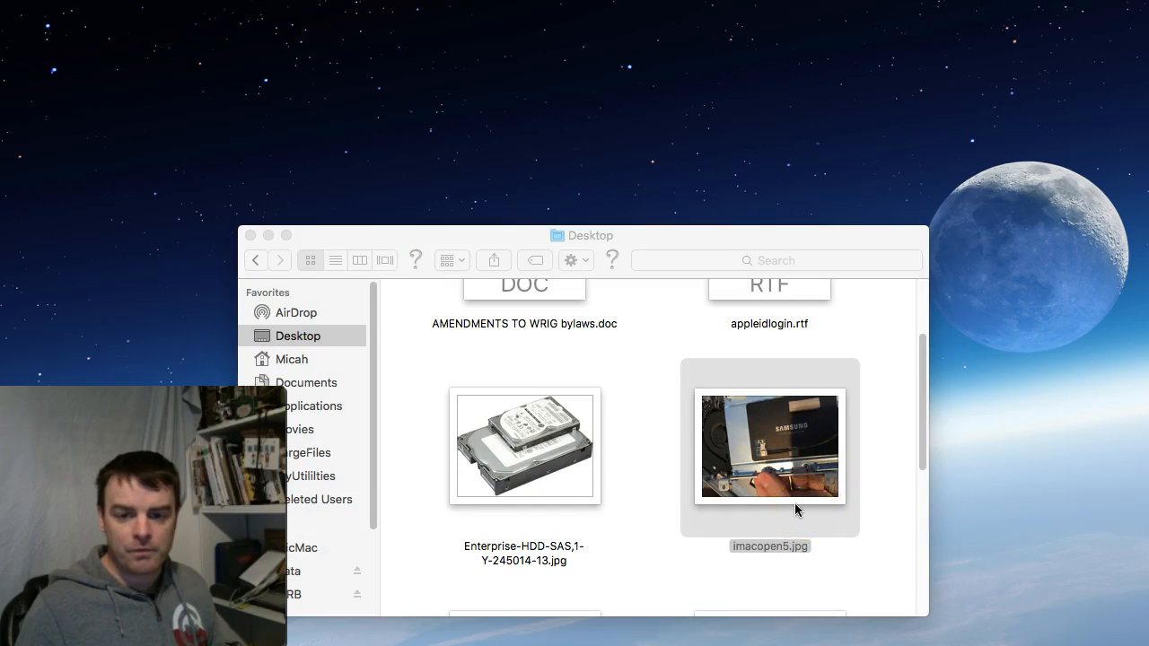
double_click(769, 445)
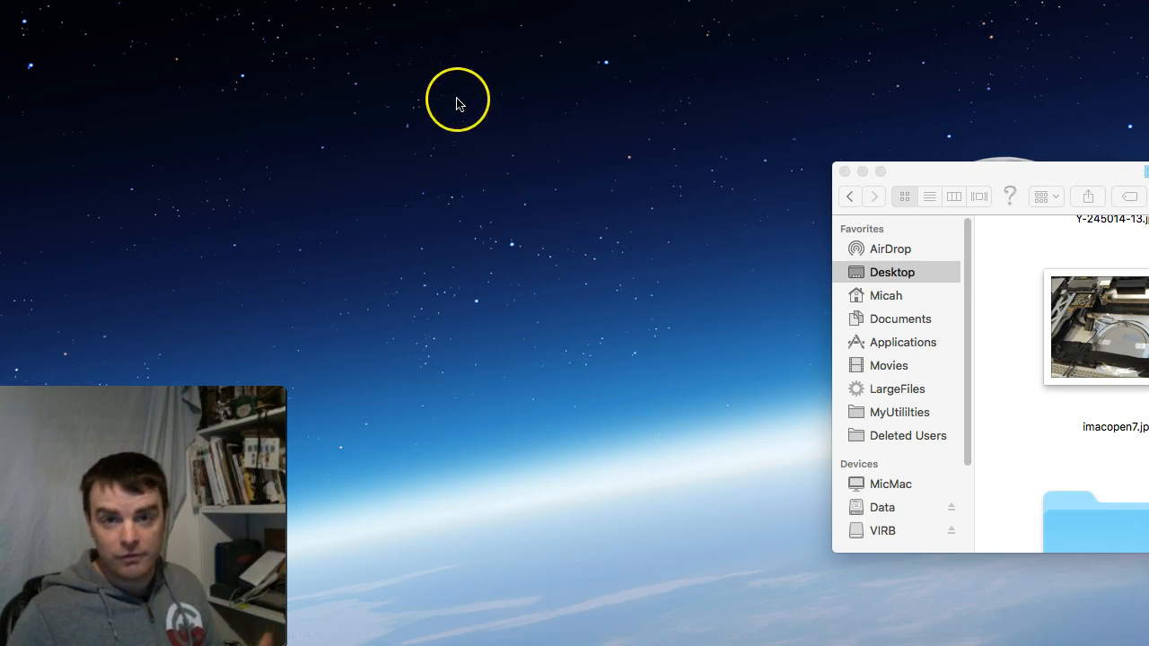
mouse_move(431, 77)
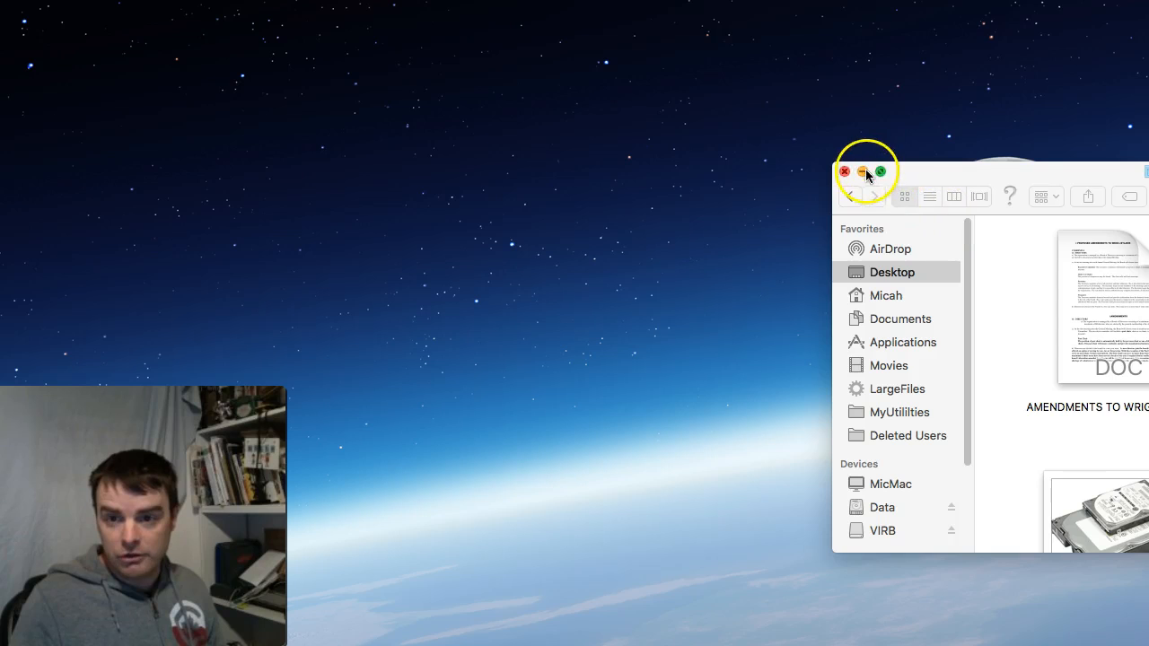
Step: Close the Finder Desktop window, leaving only the moon wallpaper
left_click(843, 172)
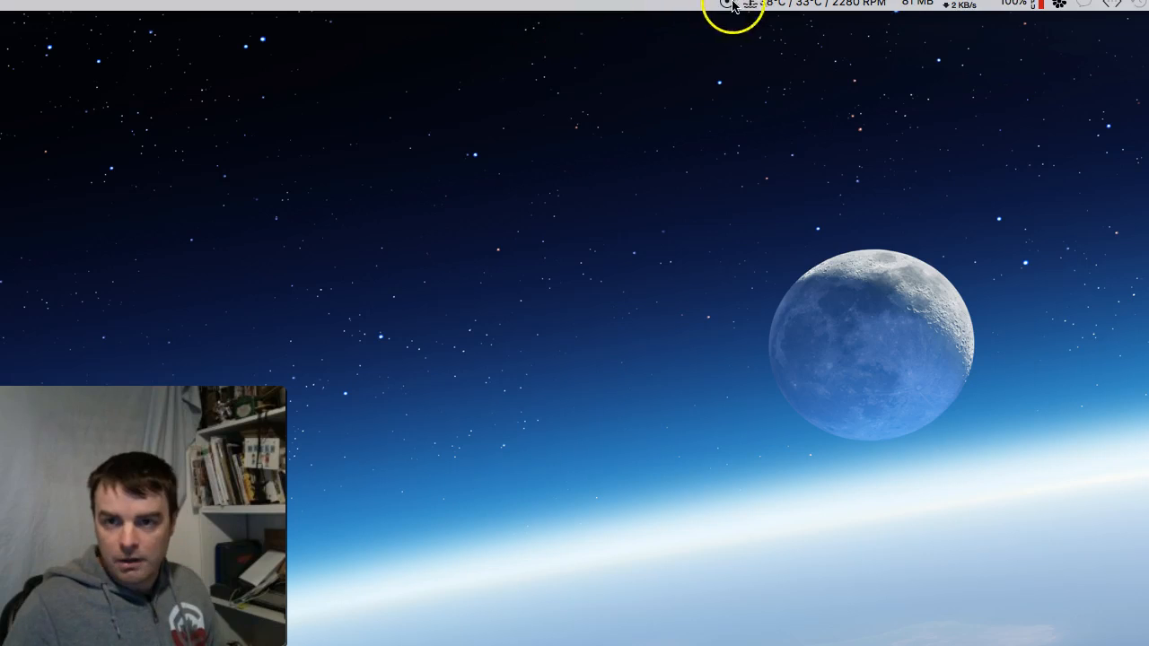
mouse_move(797, 8)
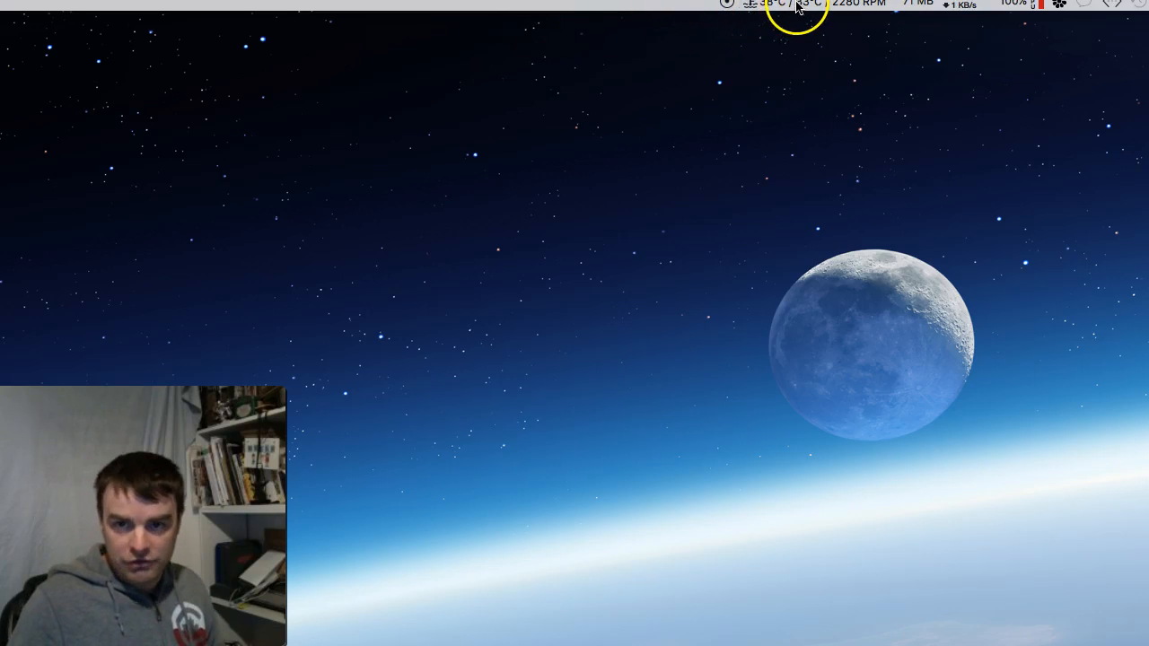
Step: Show TG Pro's menu-bar readout of component temperatures and manual fan controls
left_click(794, 7)
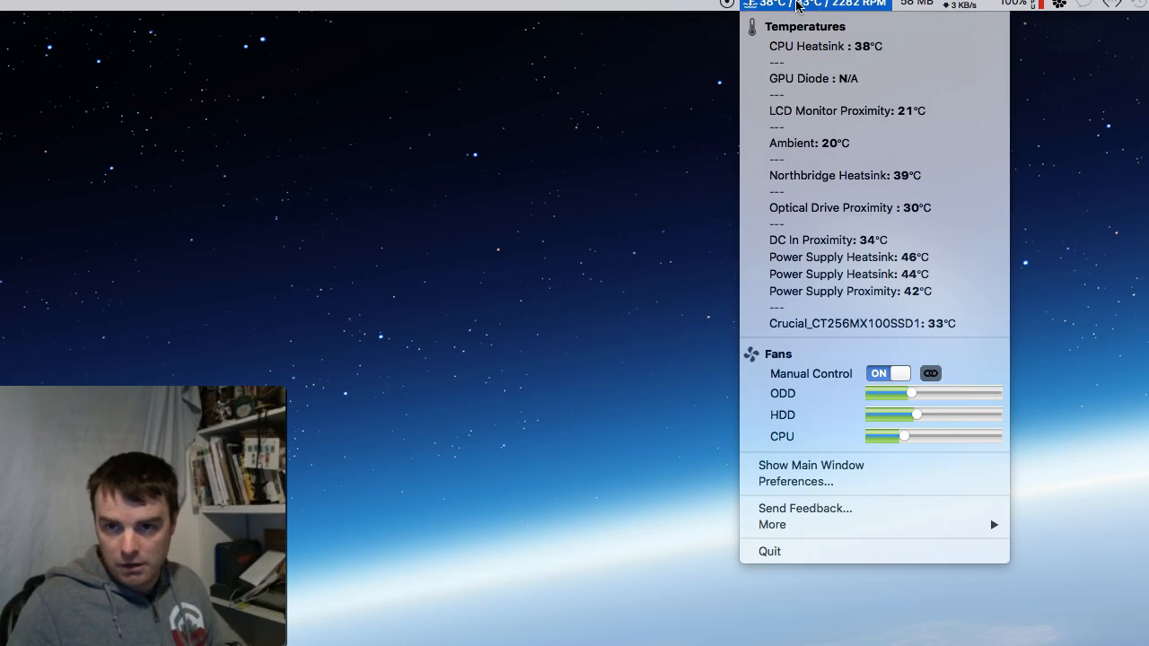
mouse_move(894, 269)
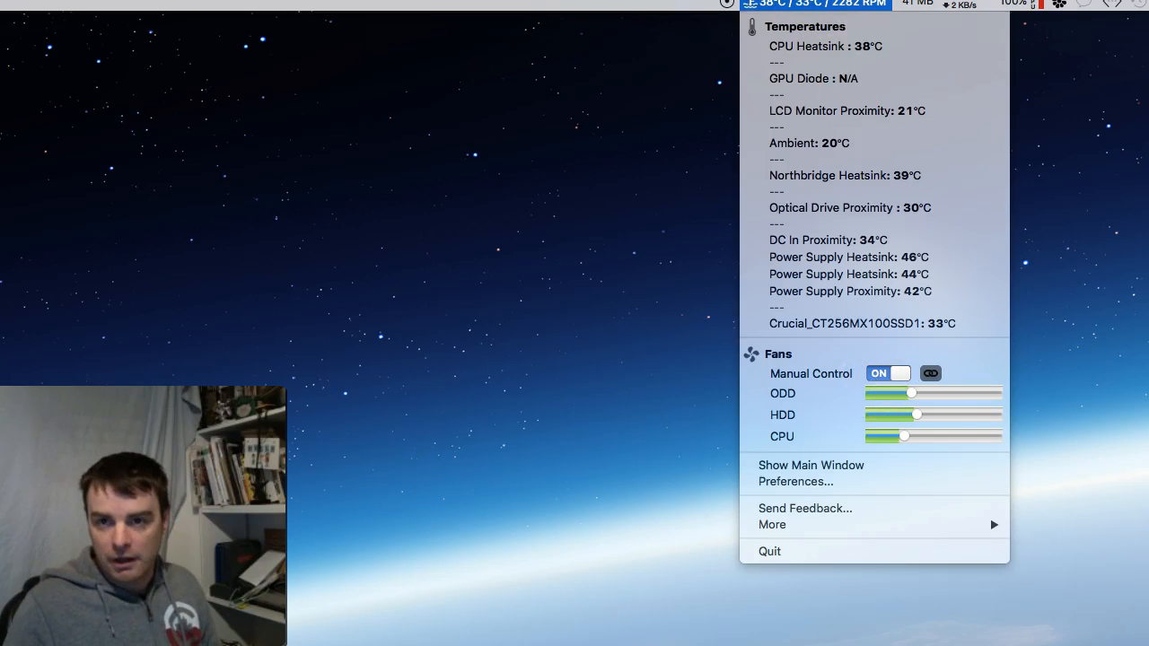
mouse_move(804, 126)
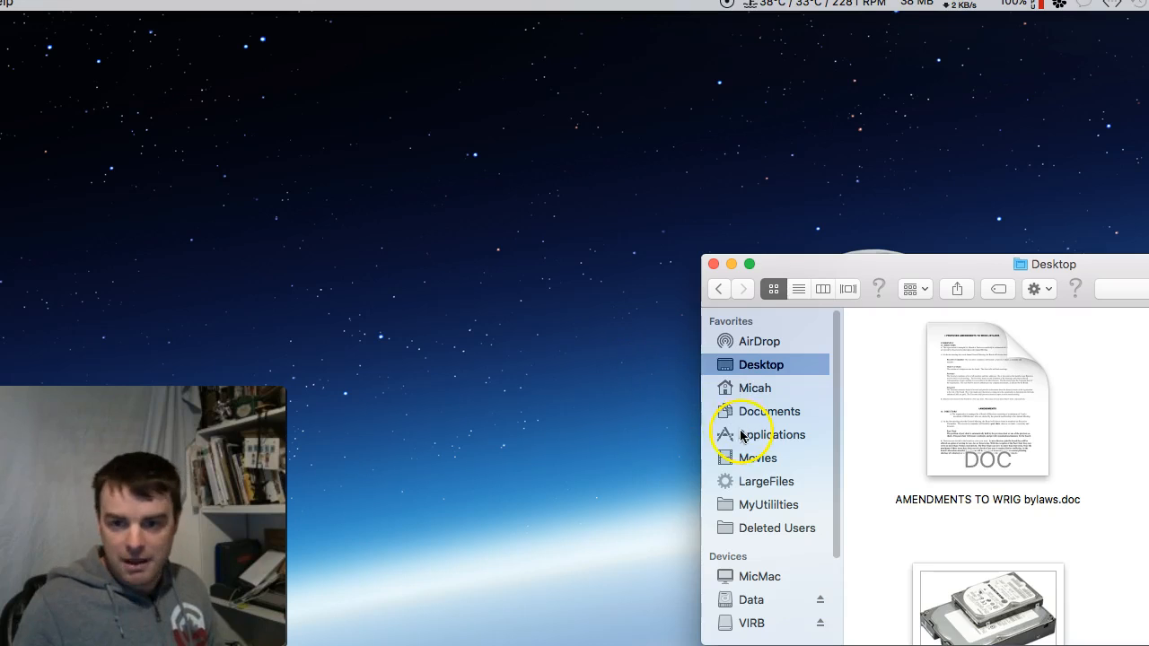
Step: Browse the Applications folder in Finder, then launch TG Pro via Spotlight with 'tg'
left_click(776, 435)
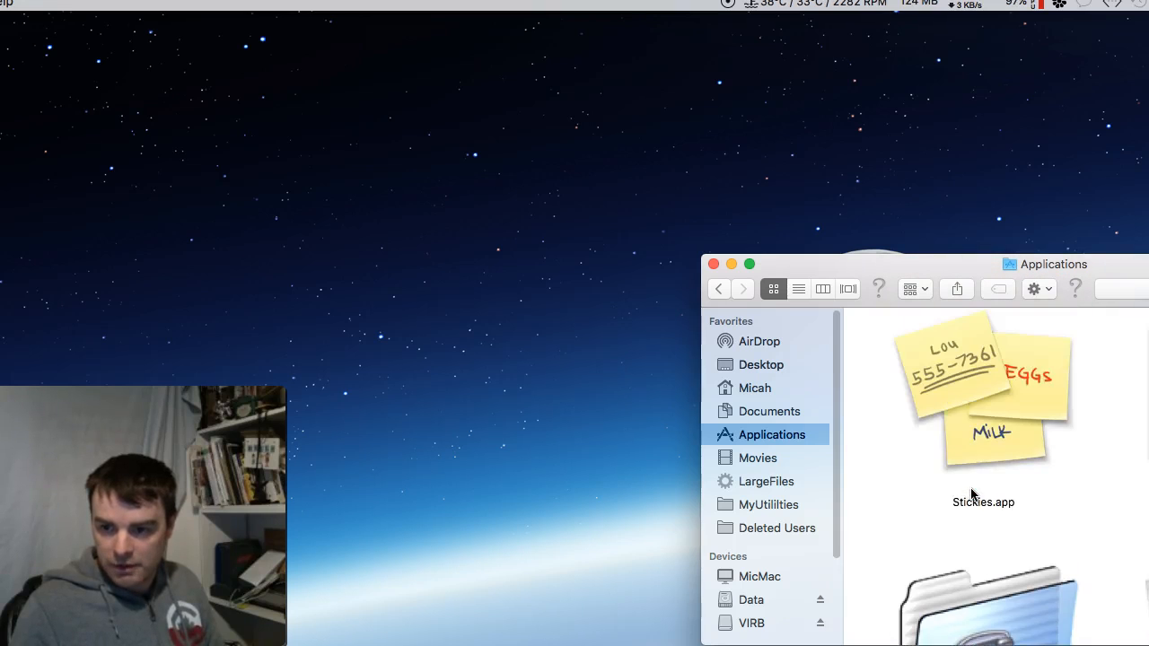
scroll("down", 3)
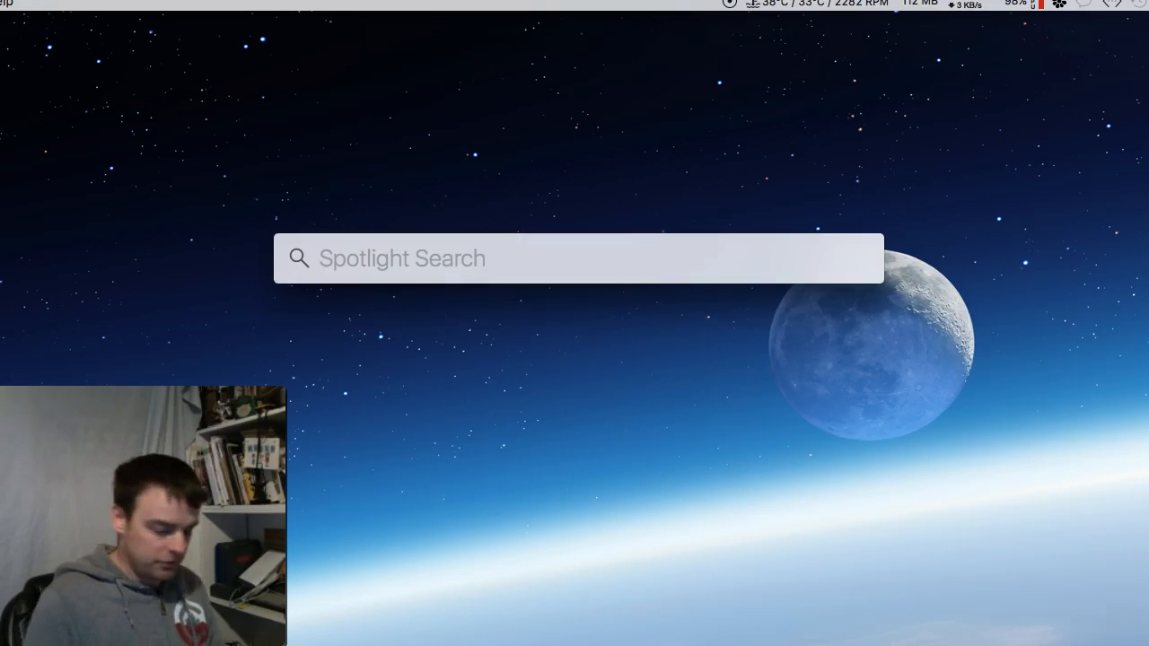
type("tg")
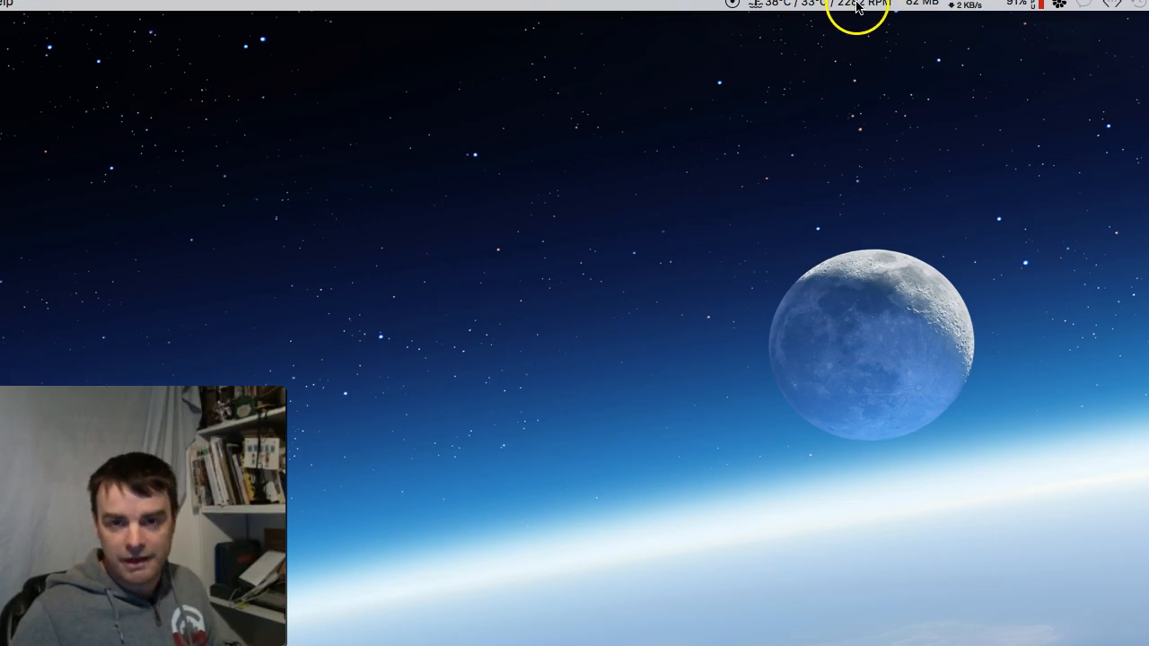
mouse_move(463, 191)
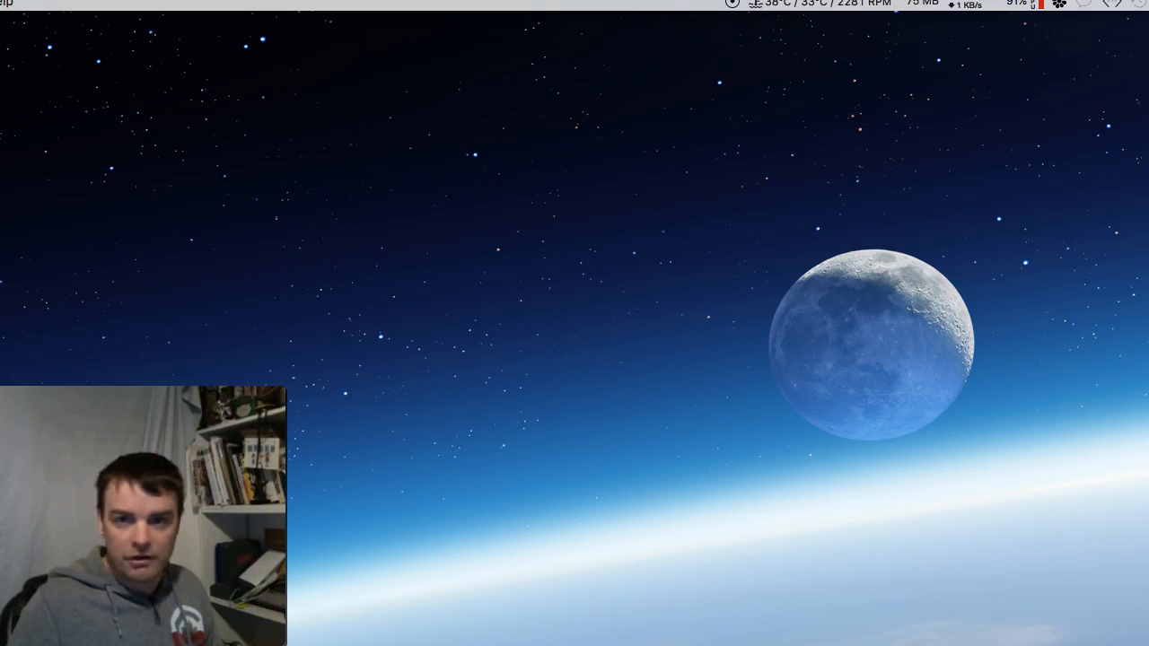
Step: Review TG Pro's temperature unit and notification preferences
left_click(817, 4)
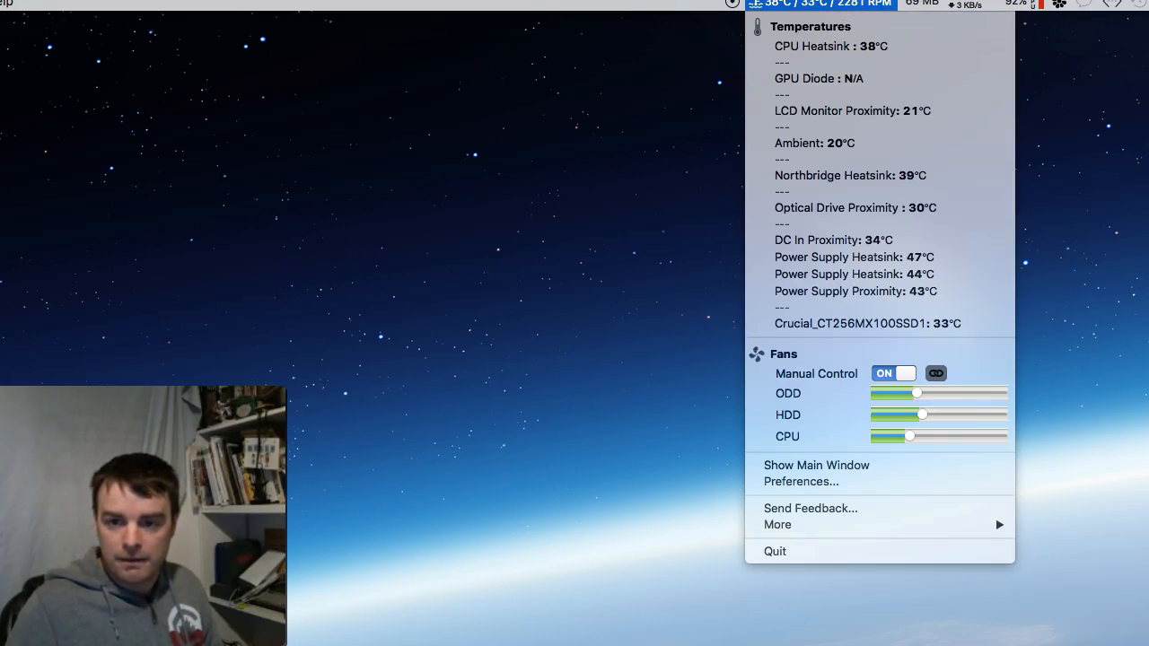
left_click(801, 481)
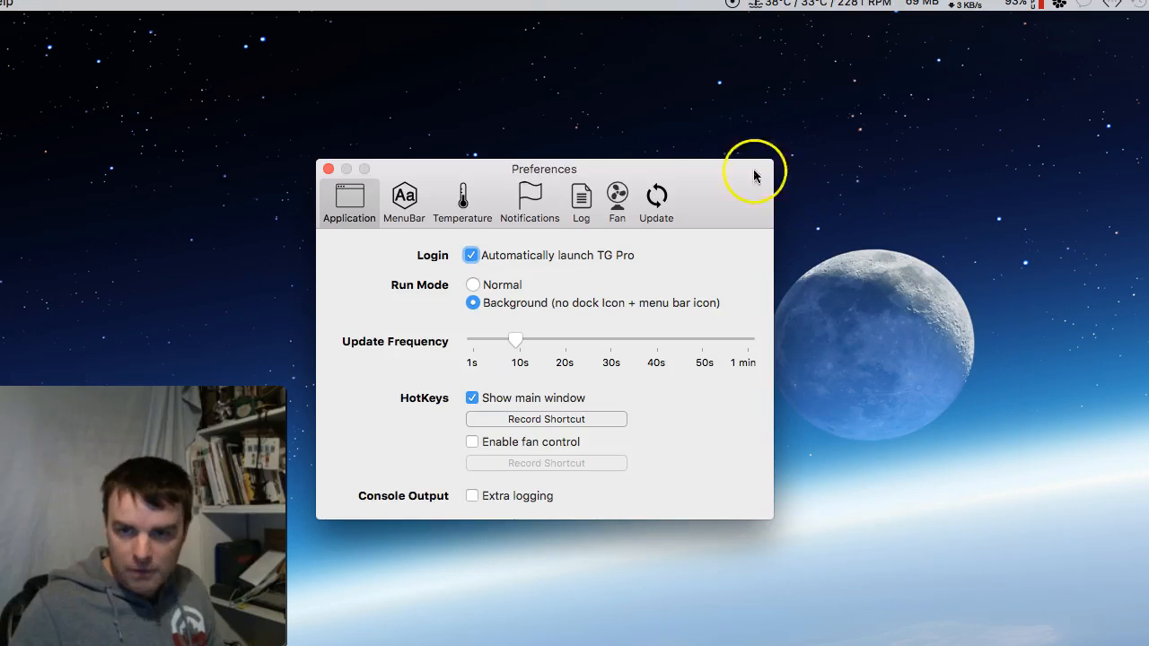
mouse_move(489, 172)
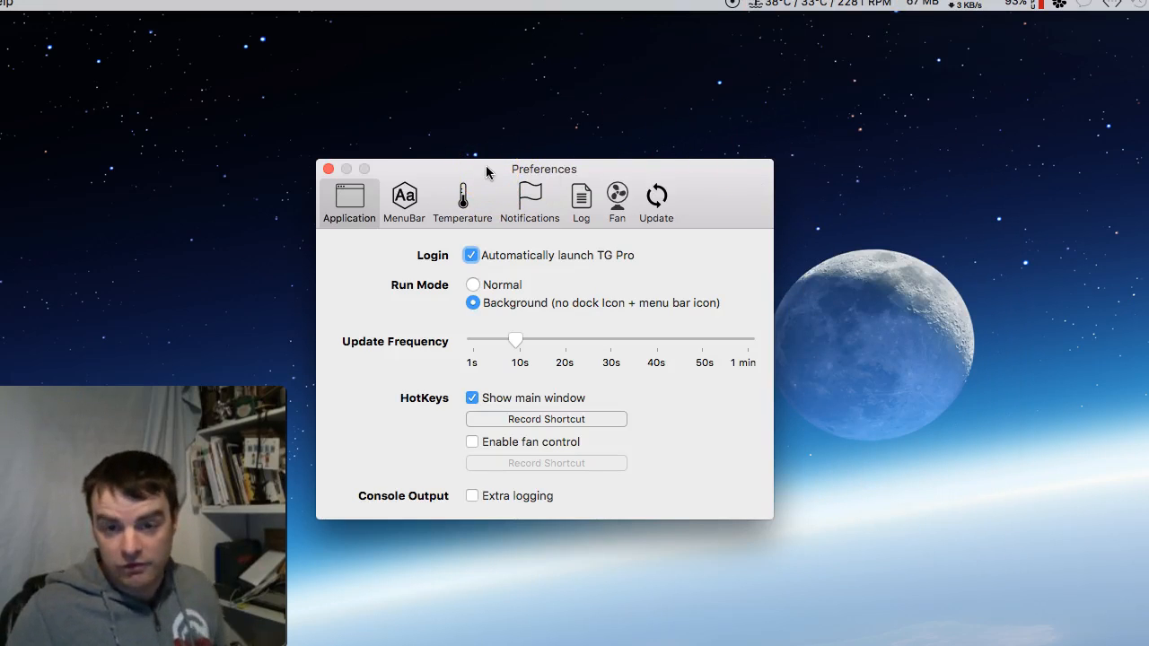
left_click(464, 199)
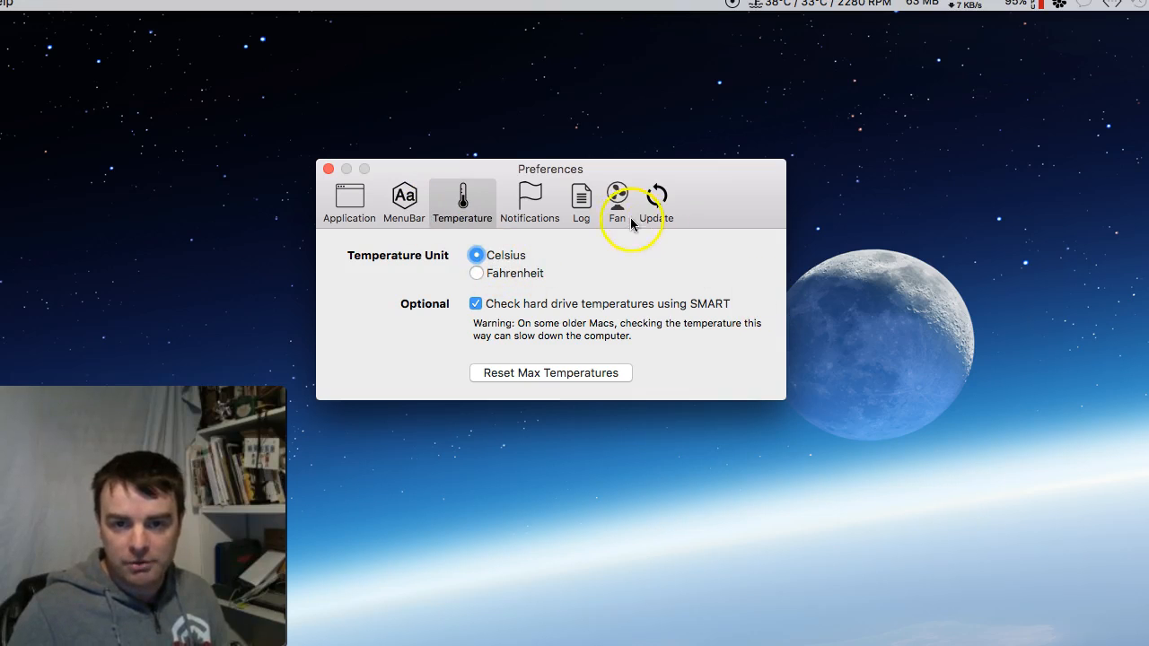
left_click(530, 201)
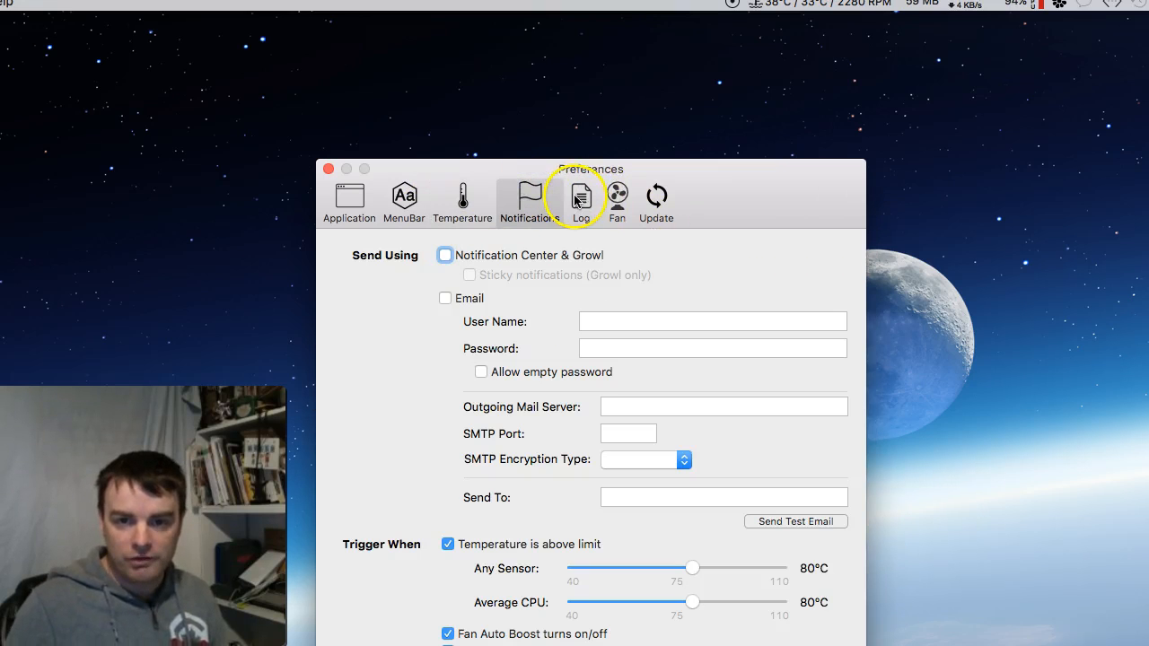
Step: Confirm fan control is enabled with Manual type, check log and application sections, and close Preferences
left_click(582, 202)
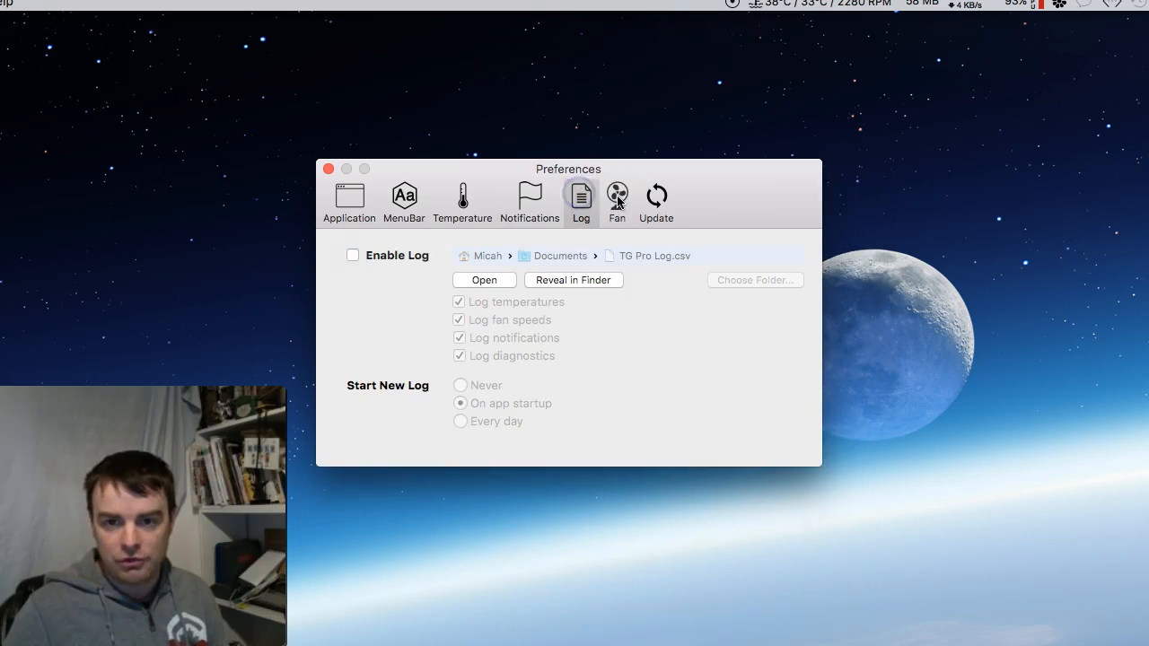
left_click(618, 199)
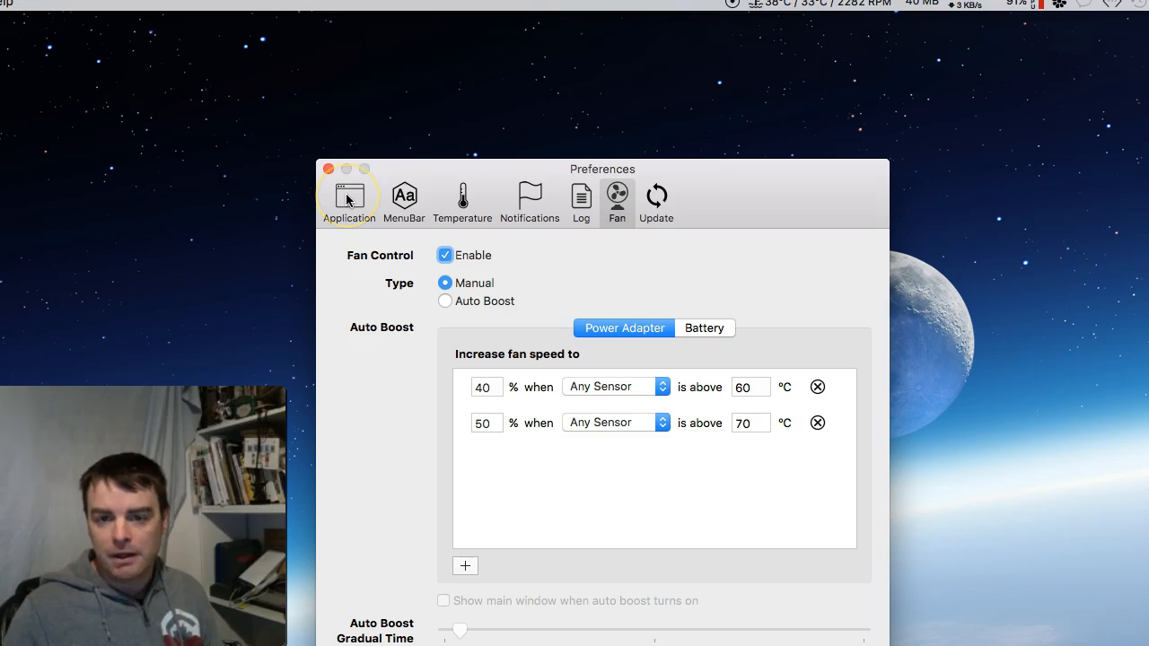
left_click(349, 194)
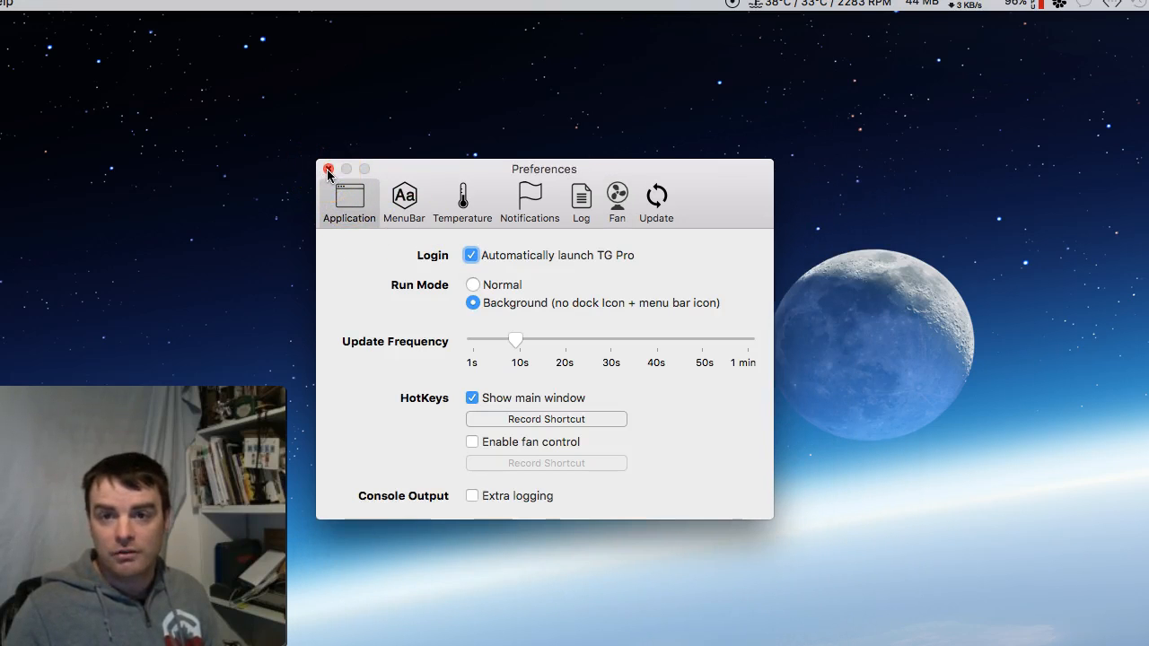
left_click(329, 169)
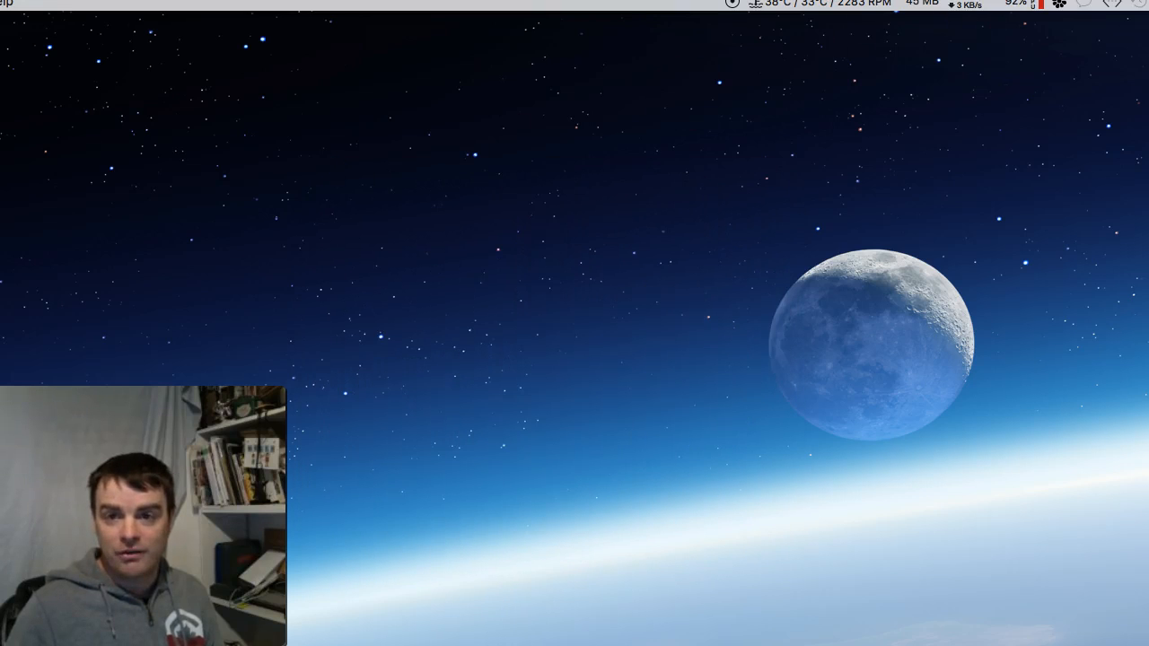
Step: Lower the ODD, HDD and CPU fan sliders under Manual Control in TG Pro's menu
left_click(781, 5)
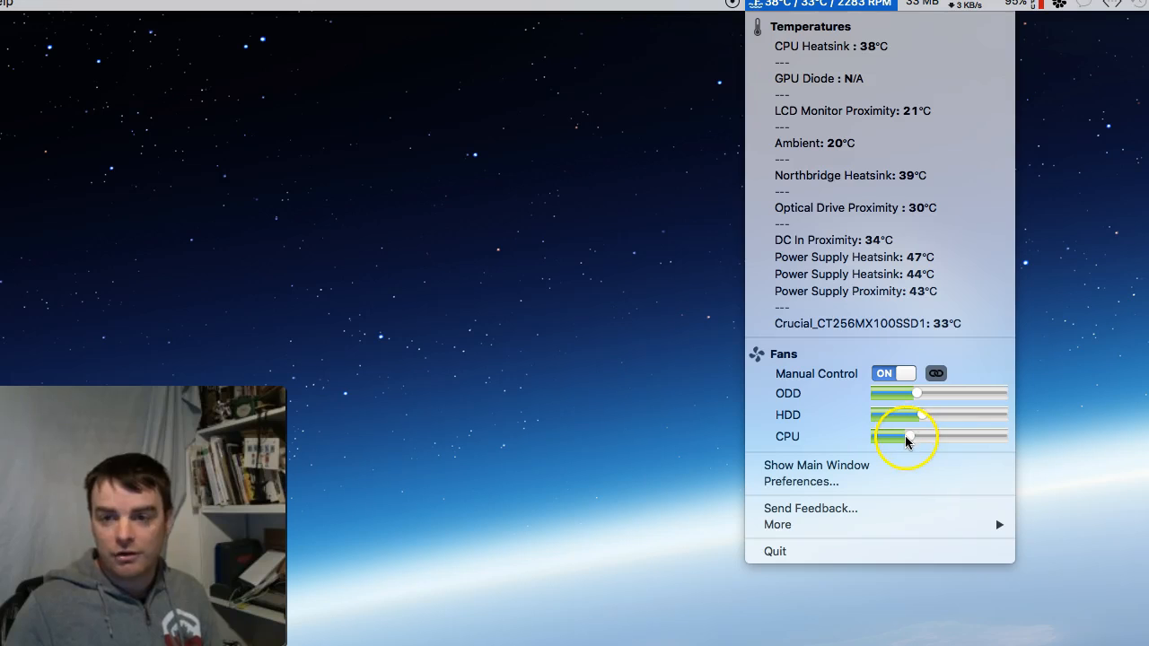
left_click_drag(907, 436, 890, 436)
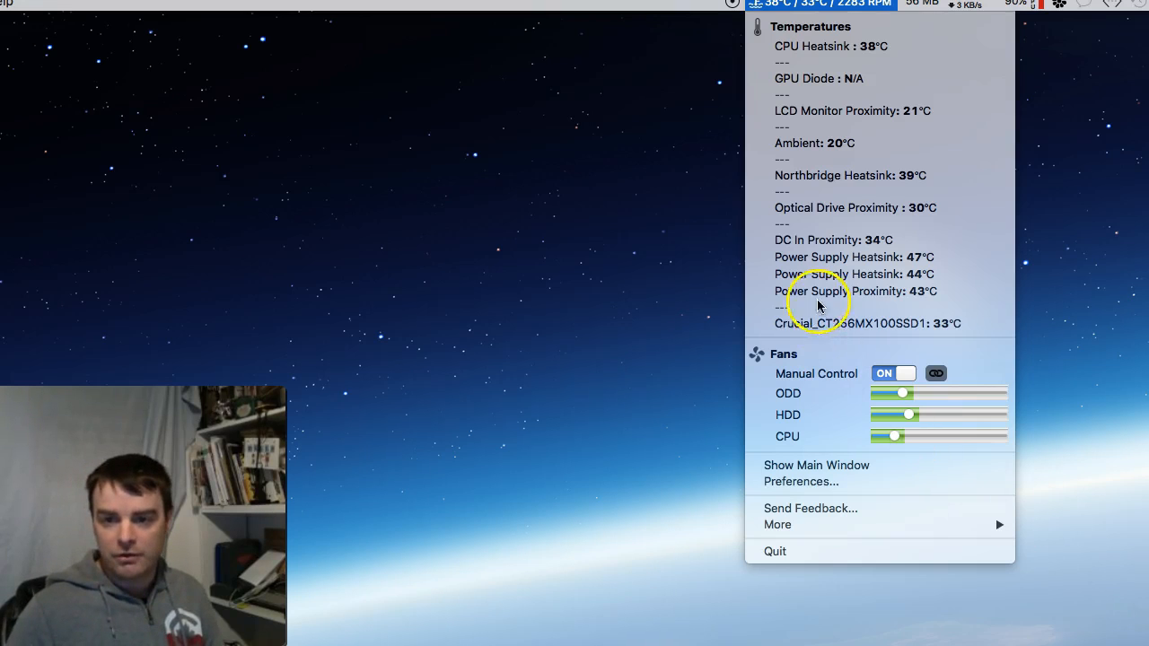
mouse_move(919, 332)
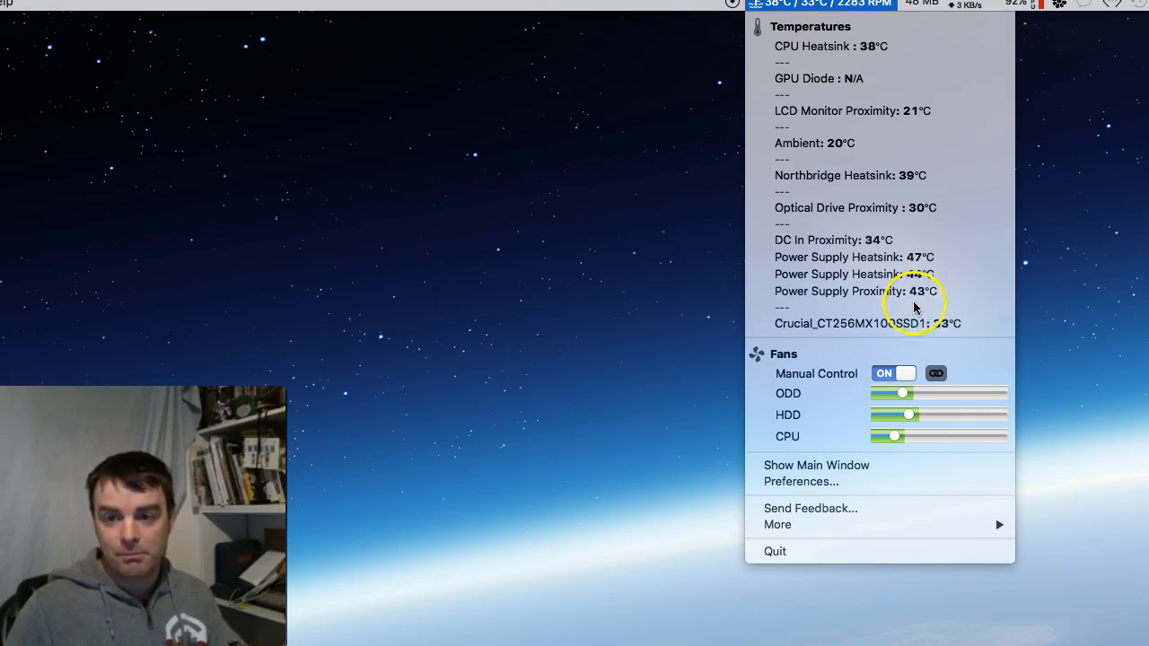
mouse_move(905, 323)
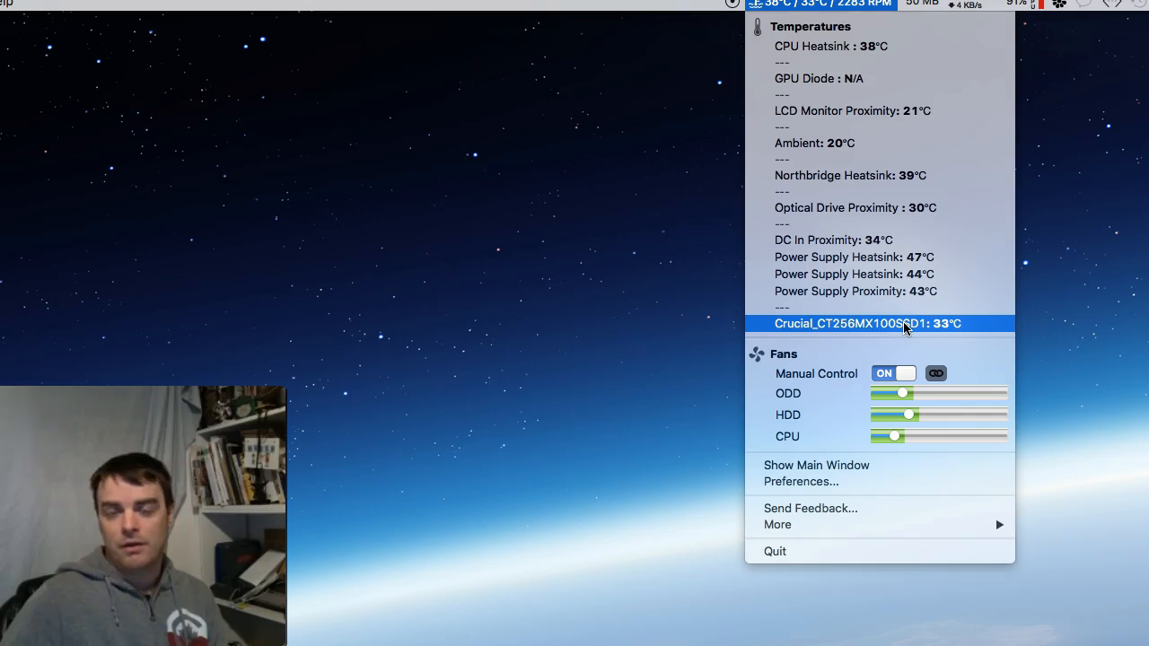
mouse_move(944, 492)
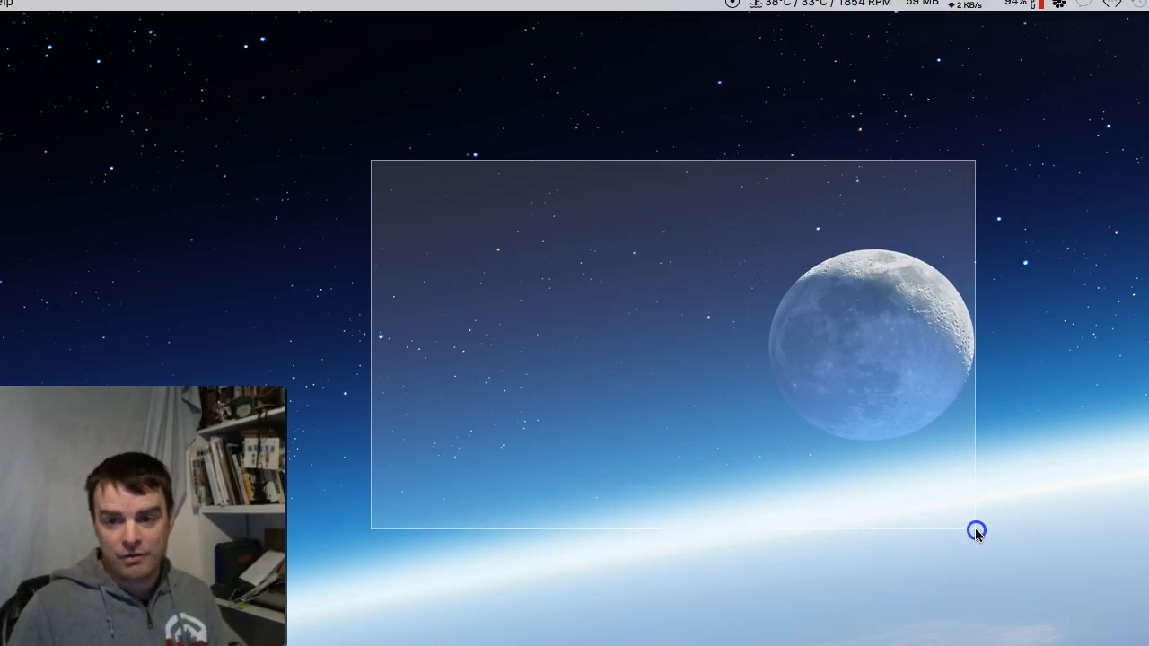
left_click_drag(977, 530, 881, 470)
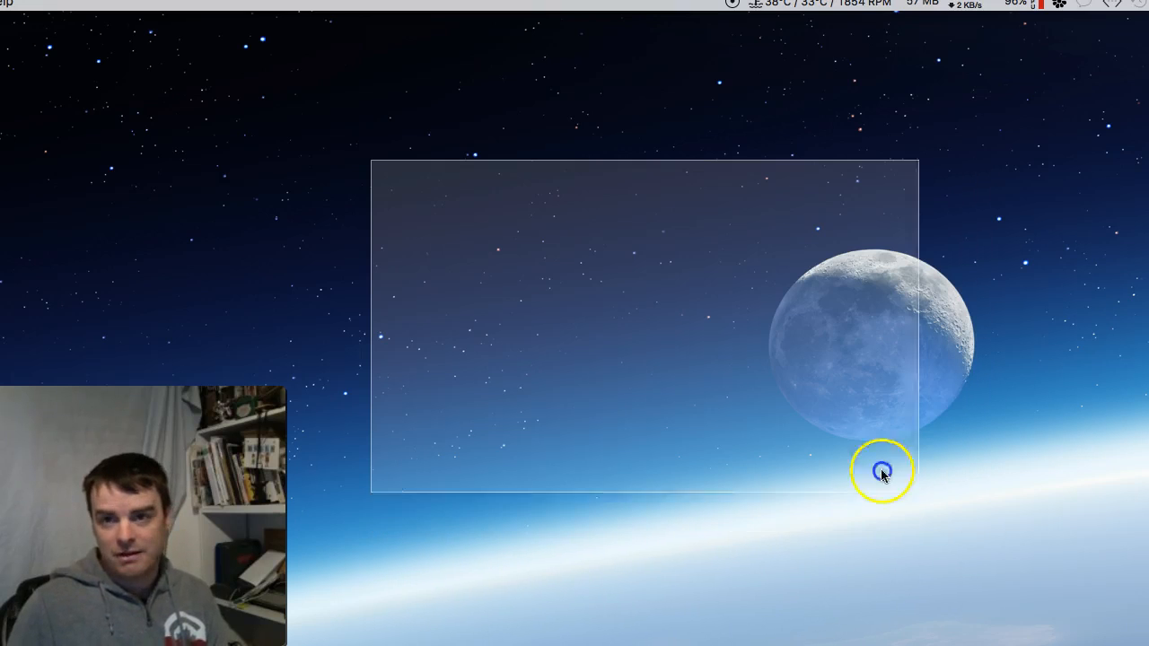
left_click(835, 6)
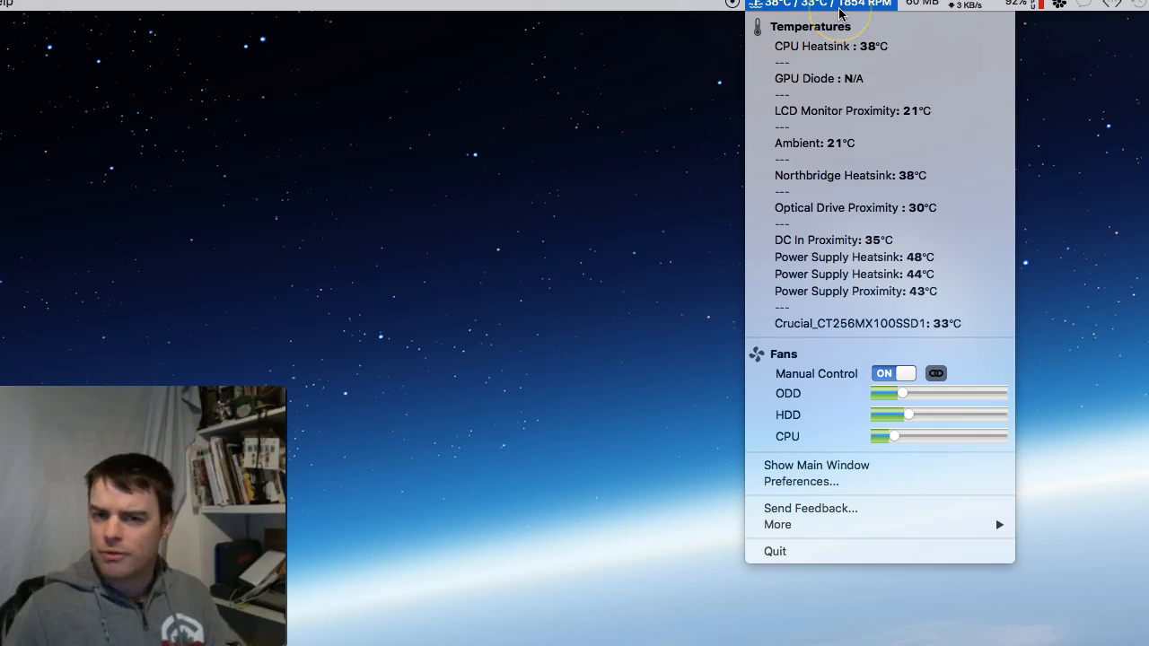
left_click_drag(894, 436, 880, 437)
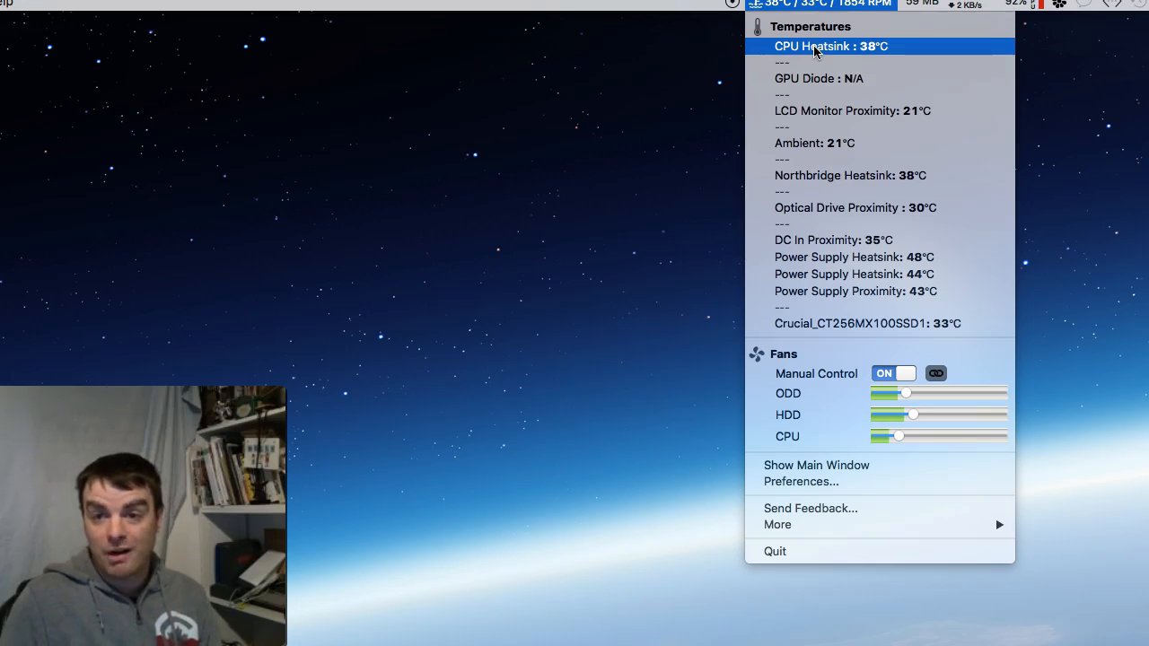
mouse_move(851, 438)
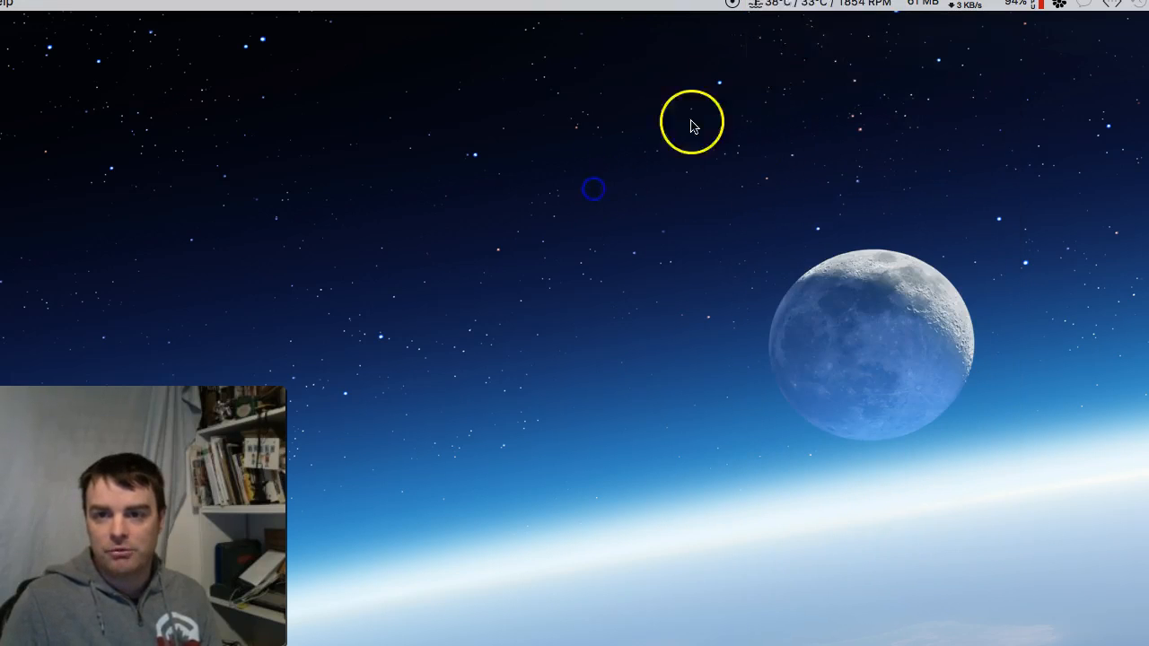
Step: Raise the ODD, HDD and CPU fans to about 2200 RPM from TG Pro's menu-bar readout
left_click(804, 4)
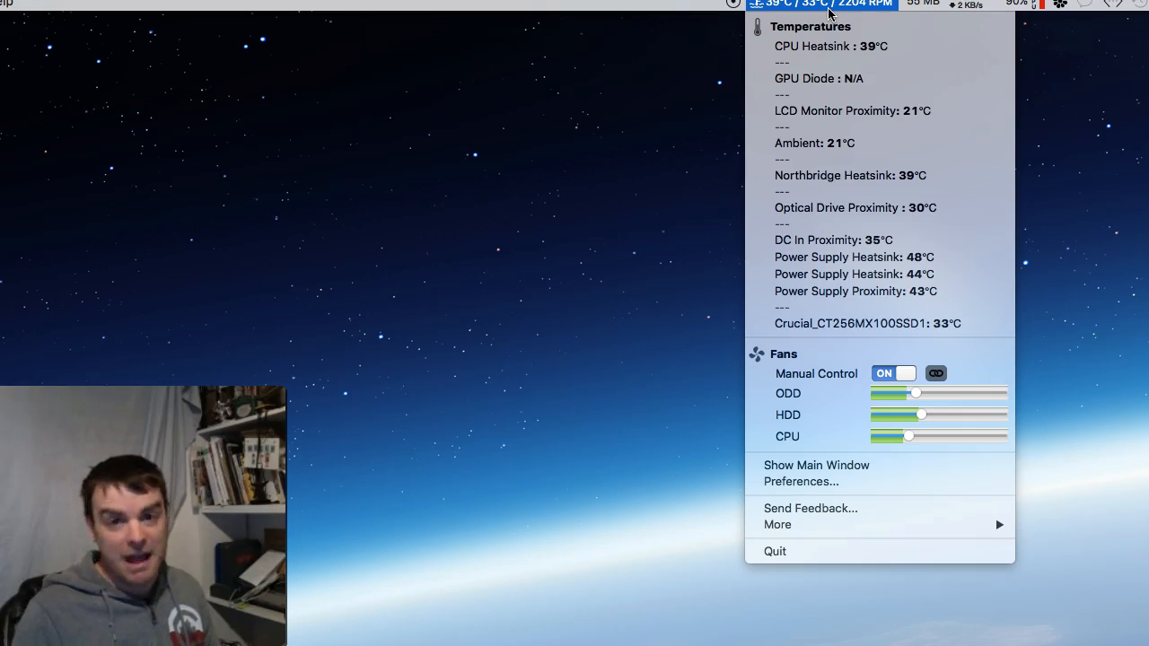
mouse_move(629, 54)
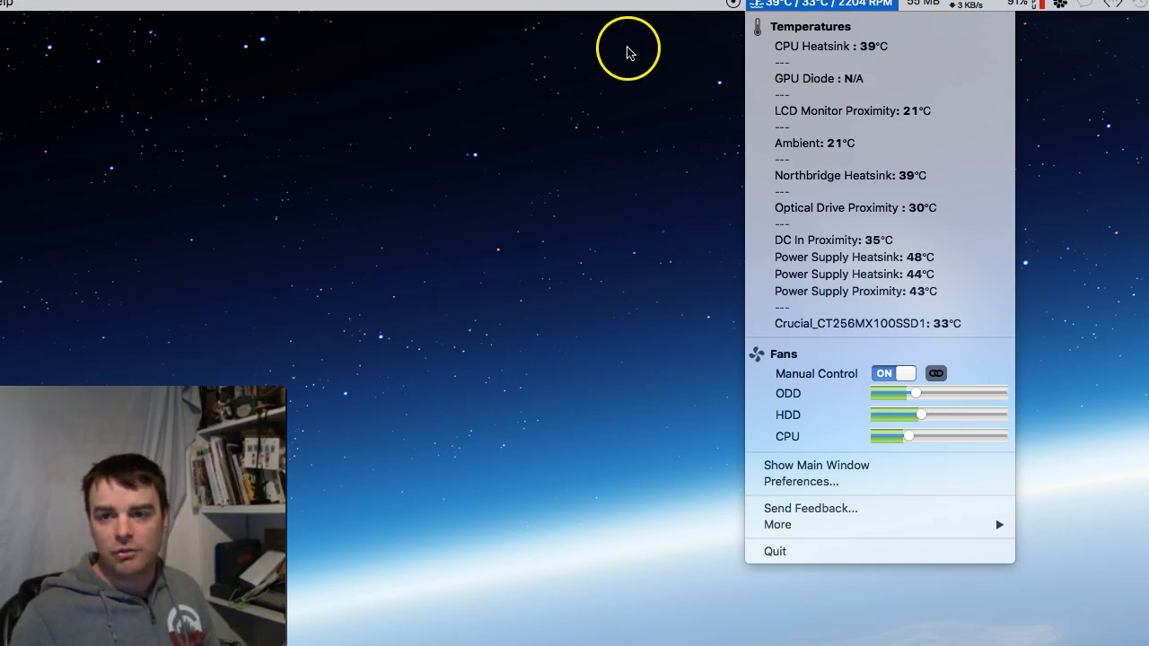
mouse_move(810, 486)
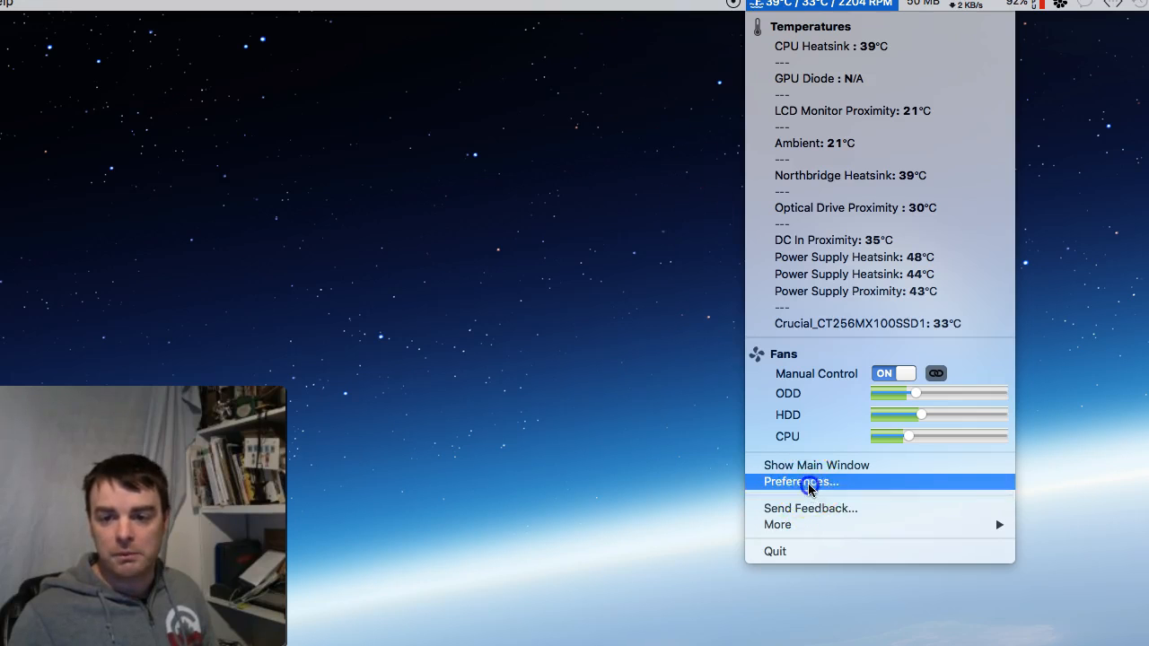
left_click(801, 481)
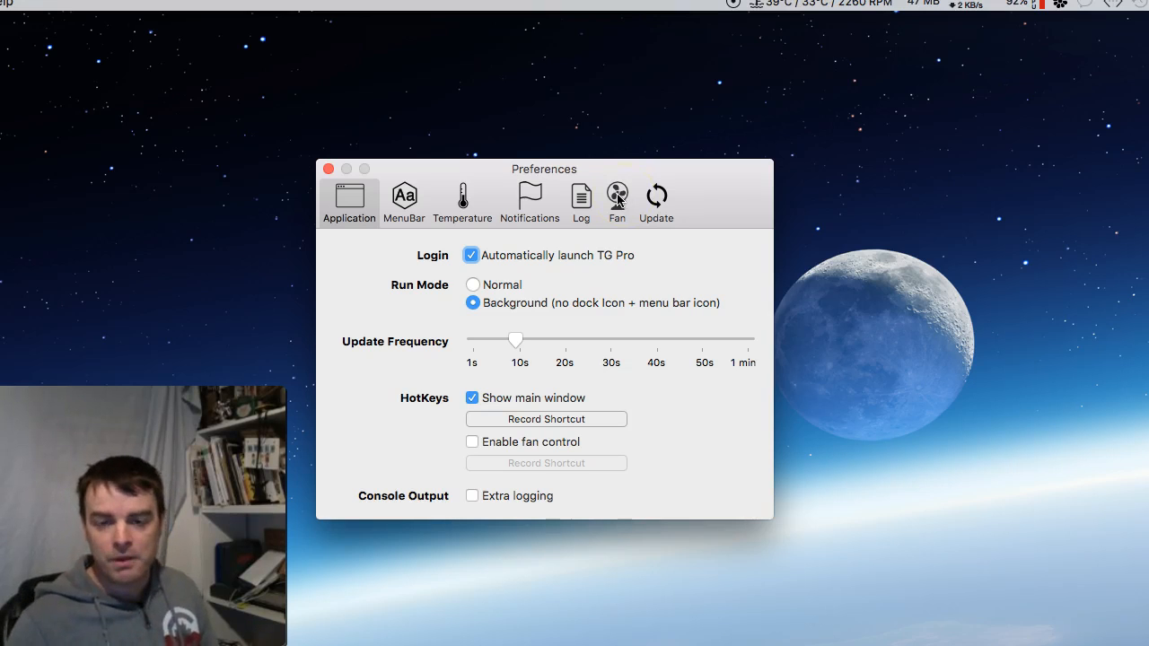
Step: Show the Fan preferences with control enabled, Manual type and auto-boost rules at 60°C and 70°C
left_click(617, 198)
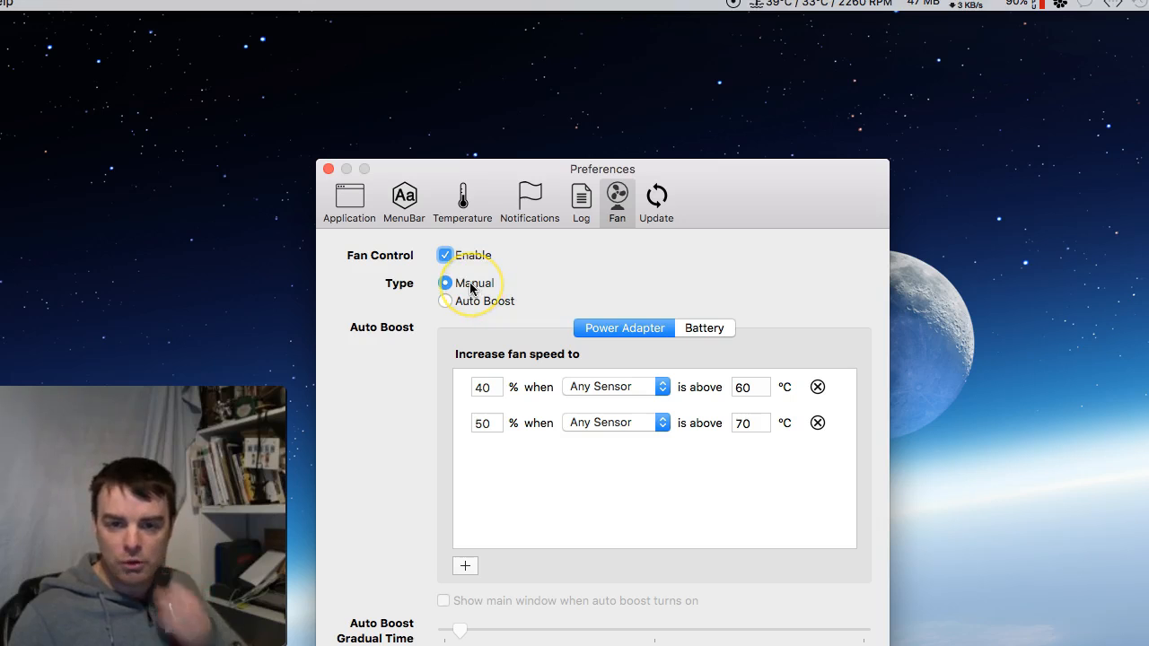